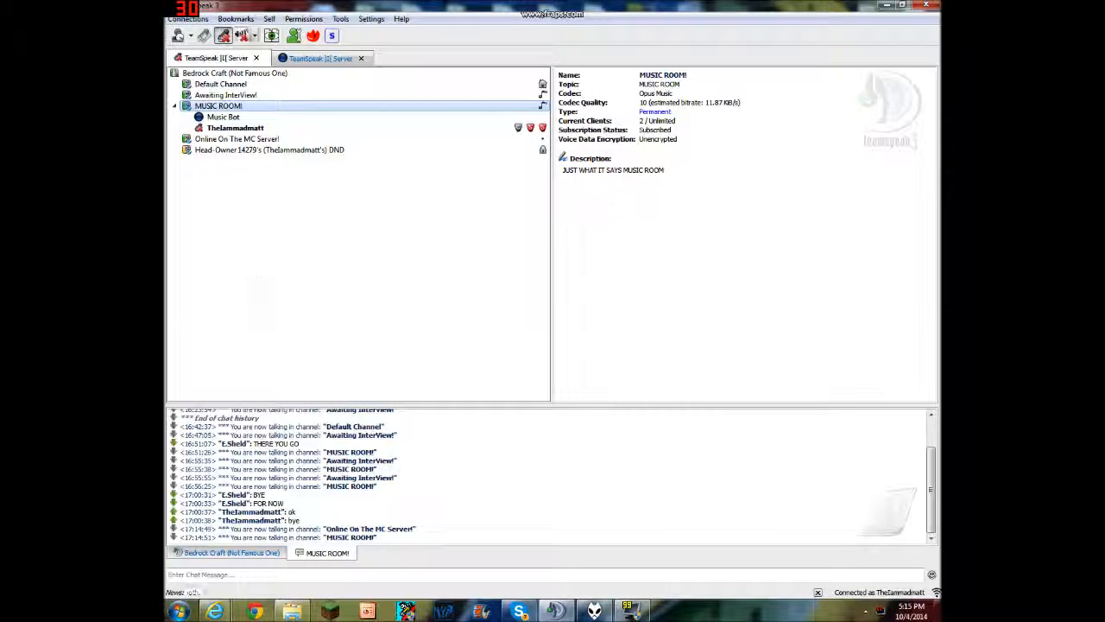
- Browse the Bedrock Craft channel tree: Awaiting Interview, head owner's channel, Online On The MC Server, Music Bot and MUSIC ROOM
click(321, 59)
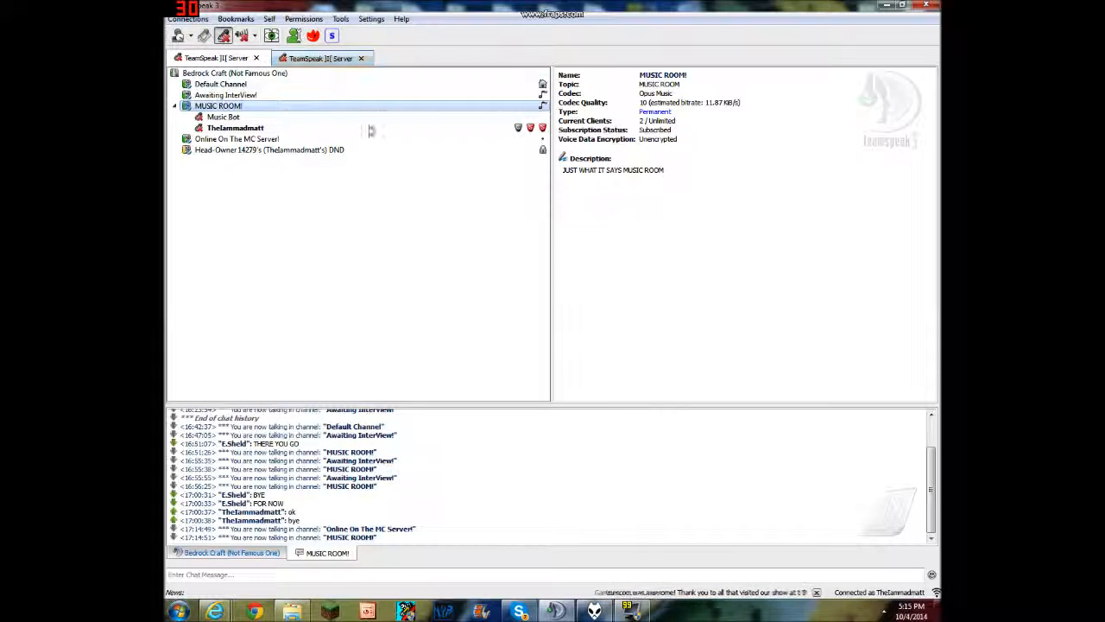
click(227, 95)
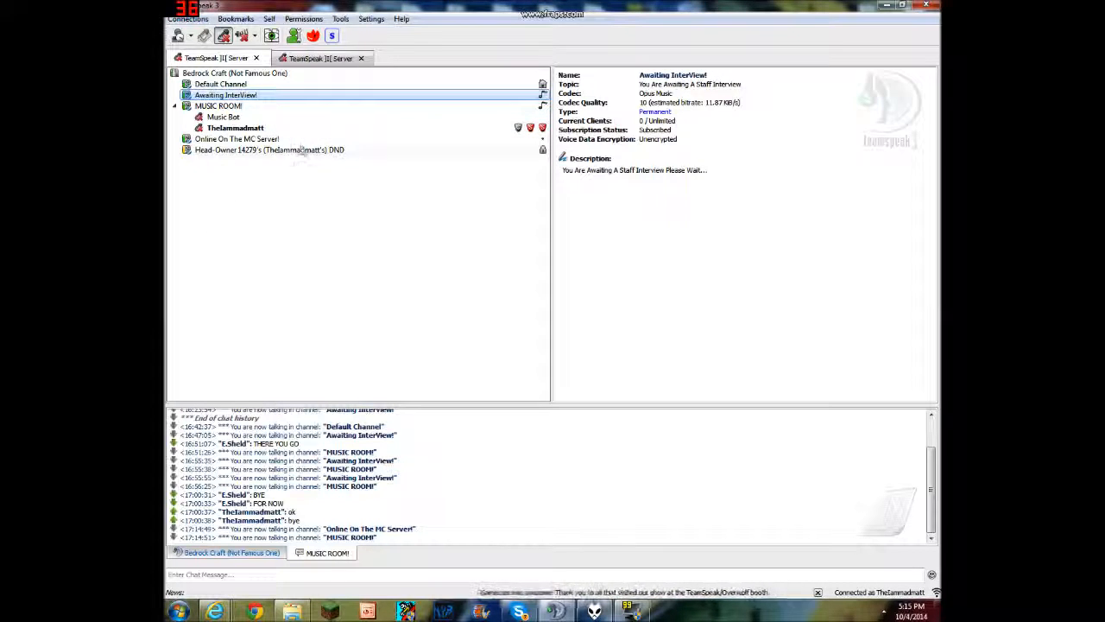
click(269, 149)
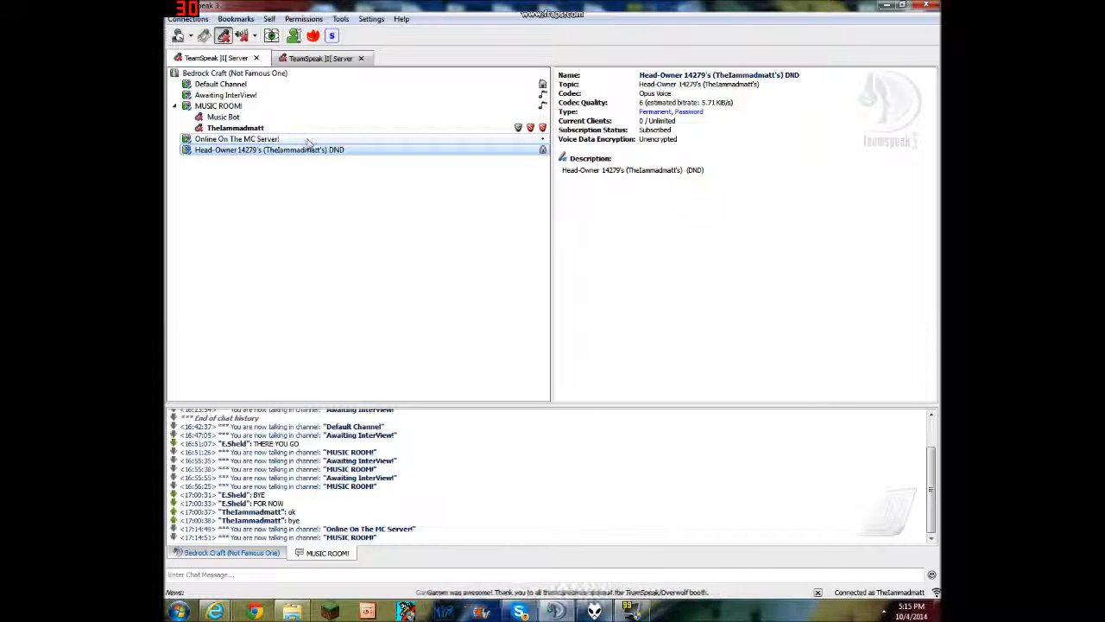
click(237, 139)
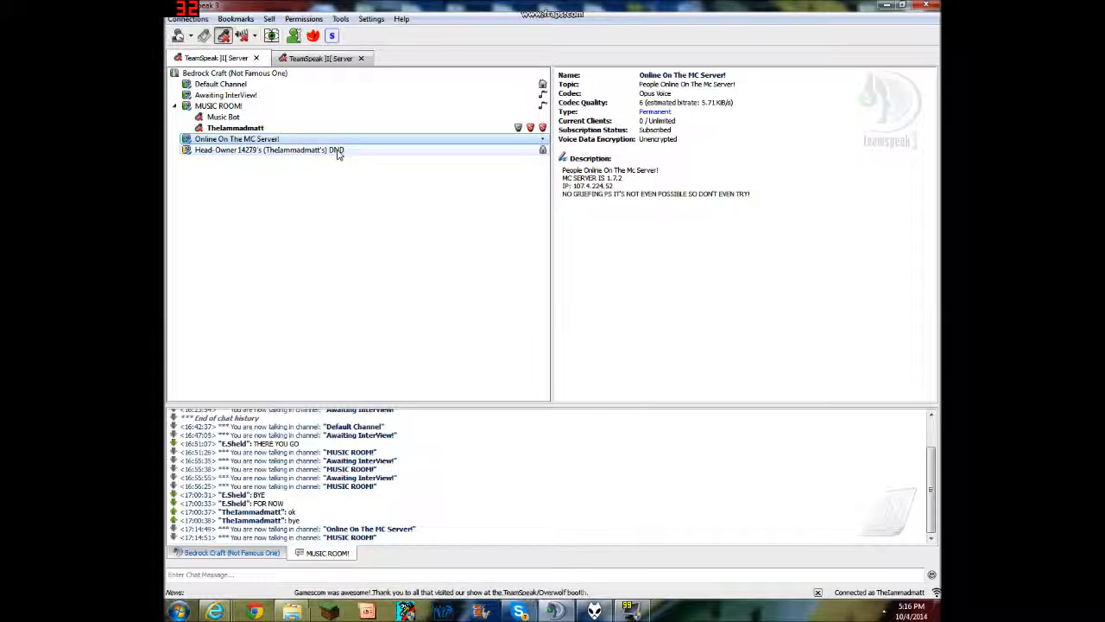
click(268, 148)
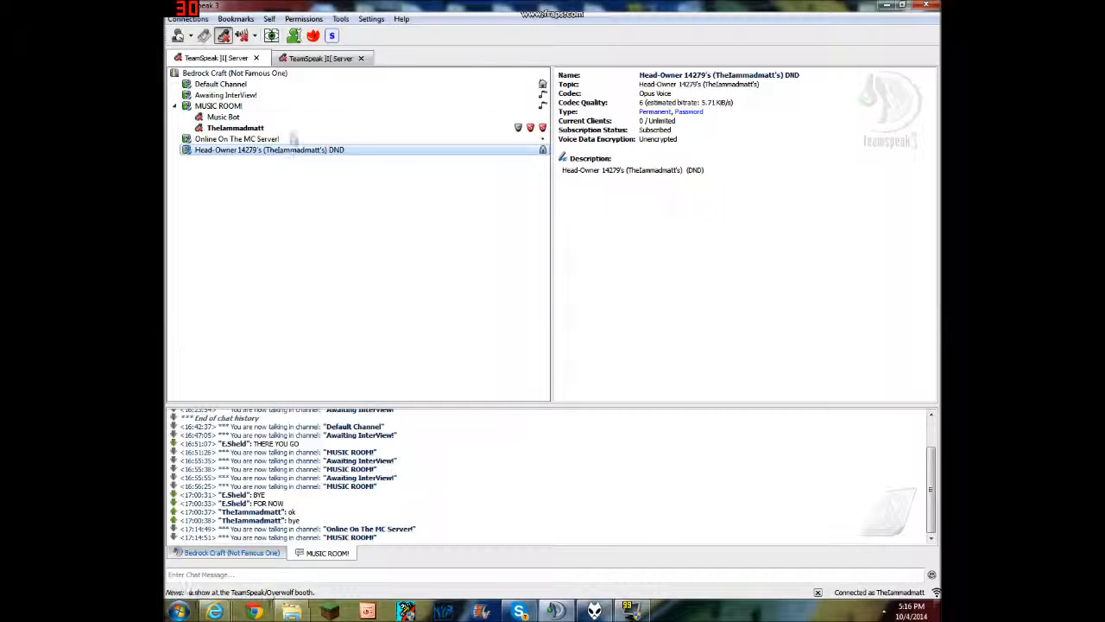
click(223, 117)
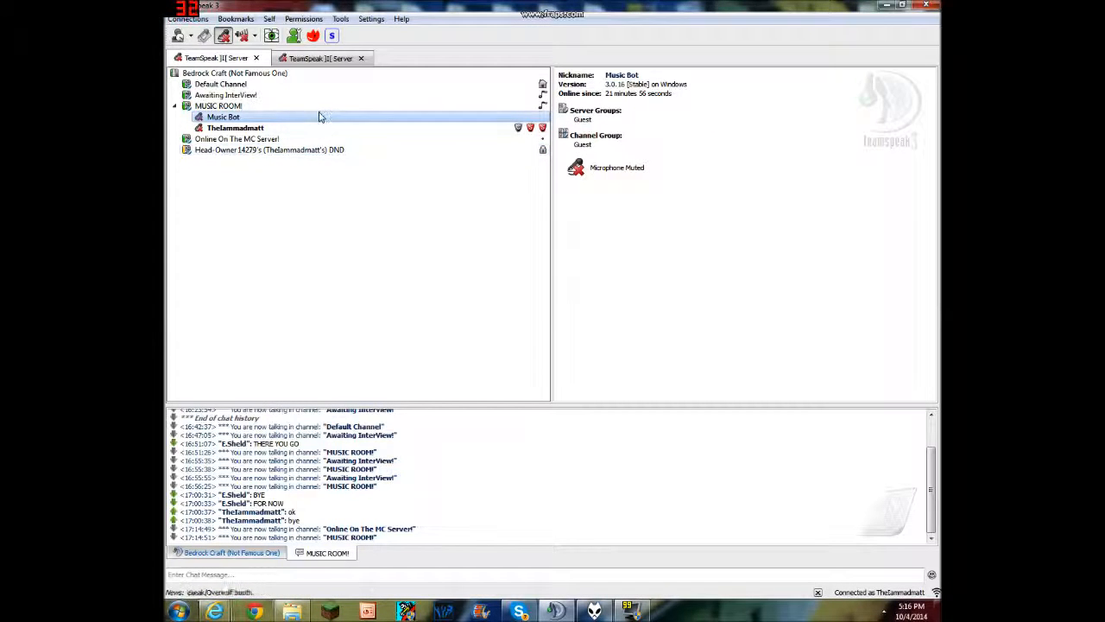
click(218, 106)
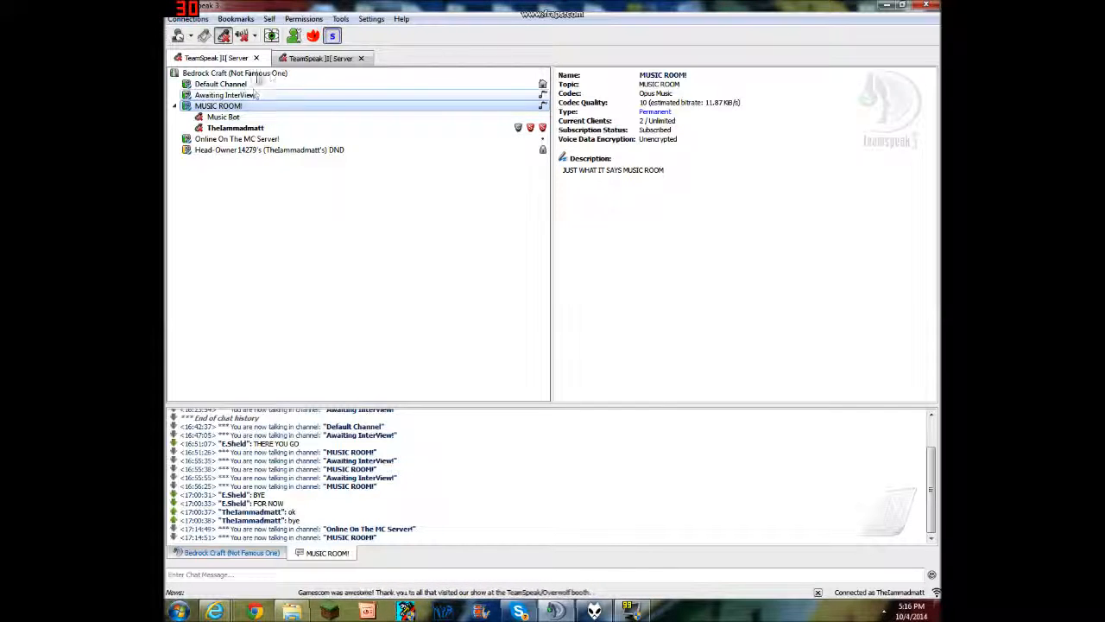
click(235, 73)
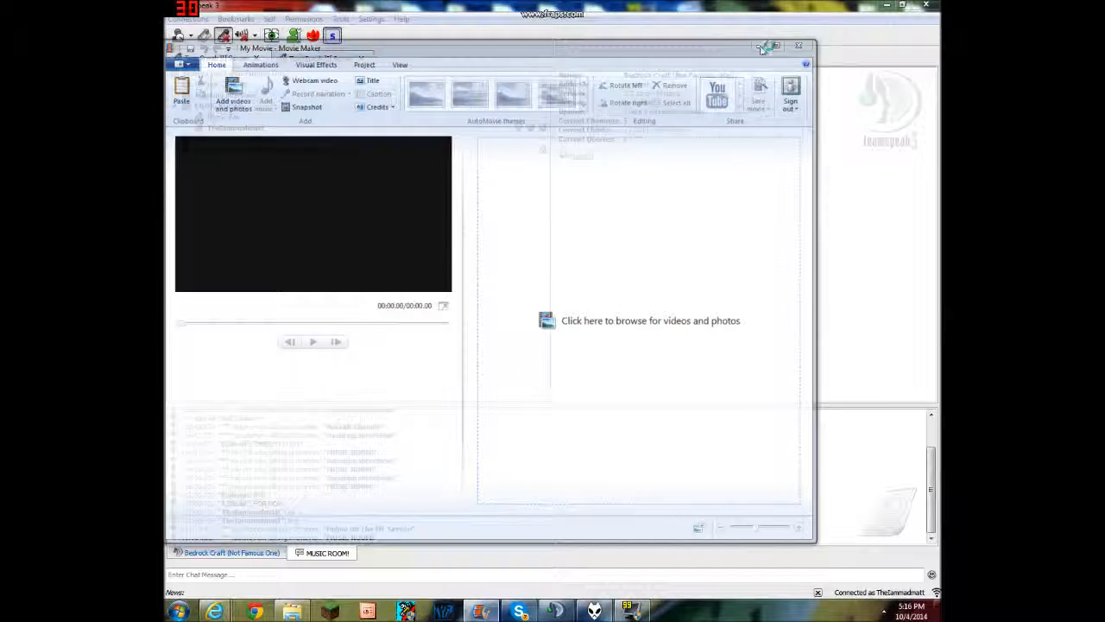
- Review the Bedrock Craft (Not Famous One) entry in the Server List and close the list
click(798, 44)
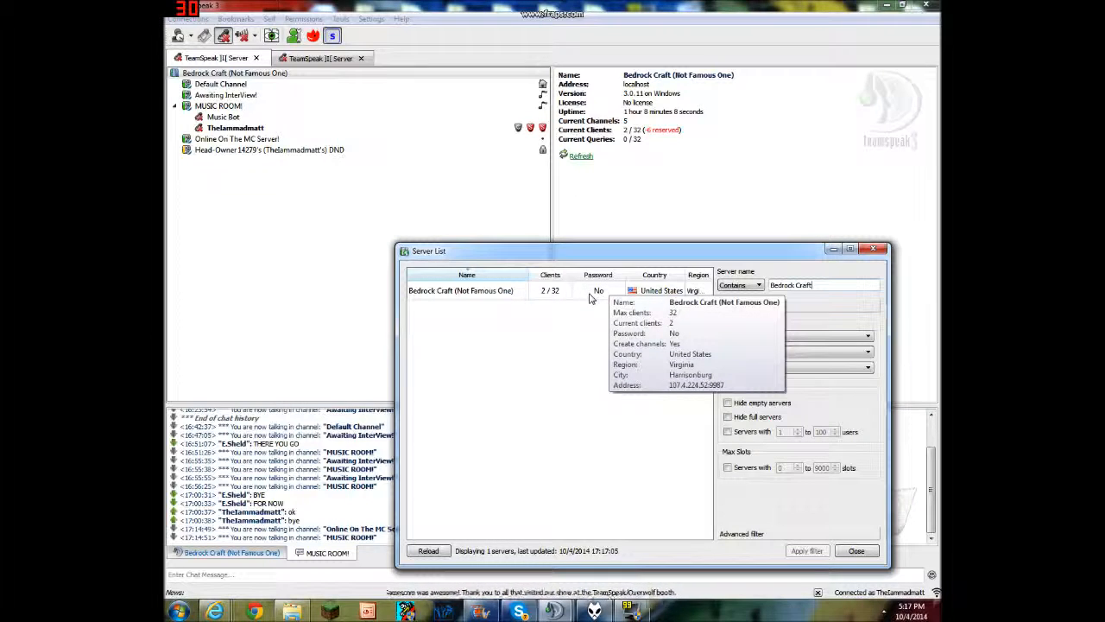
text(+)
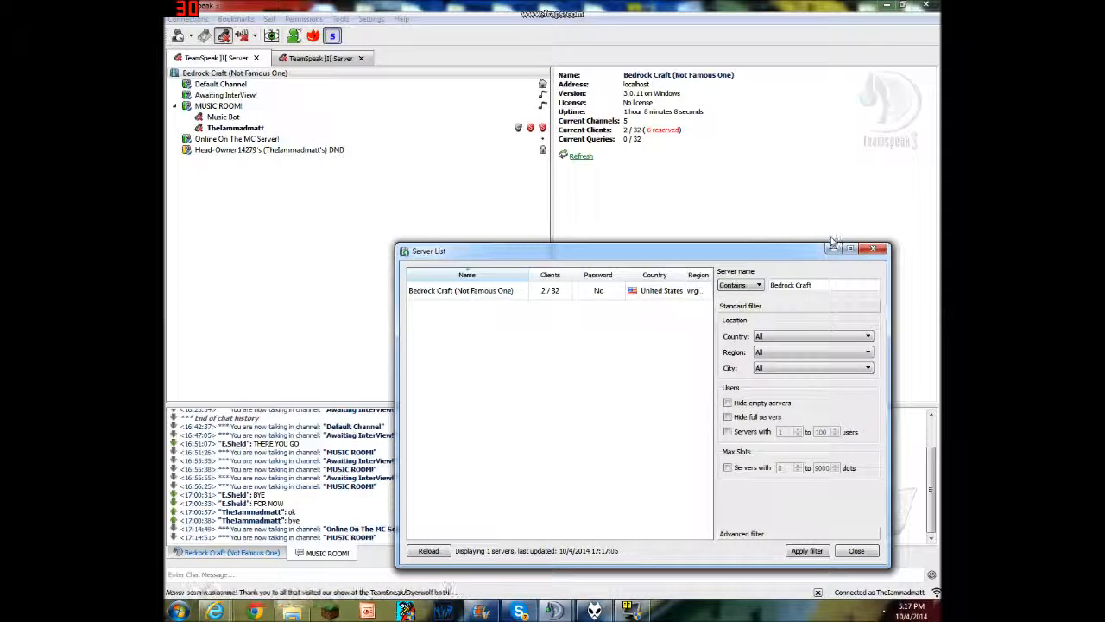
click(873, 248)
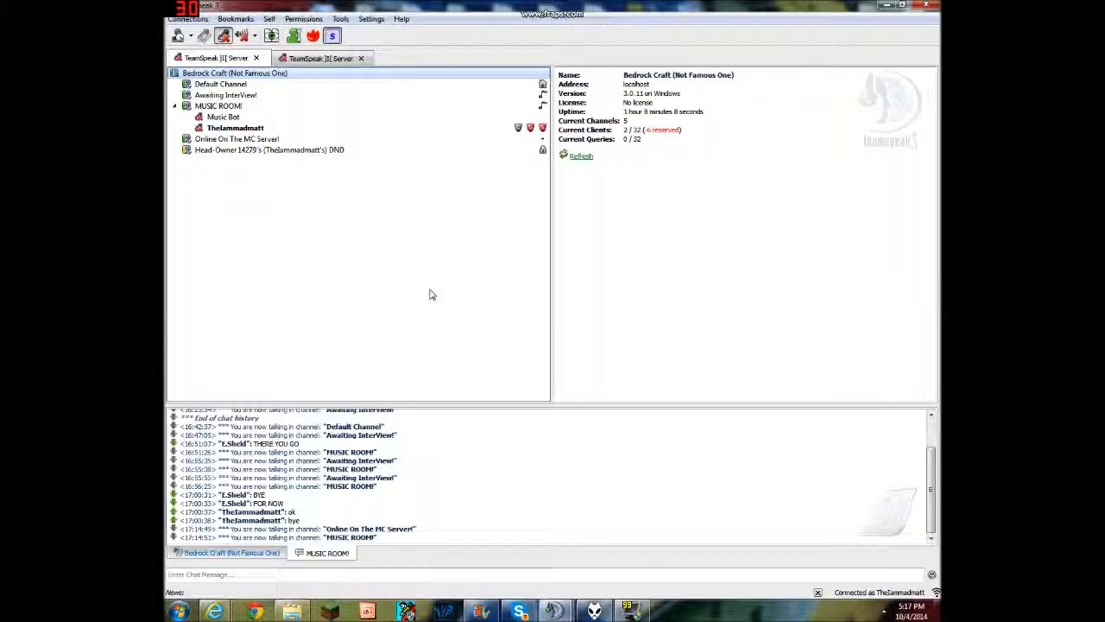
mouse_move(172, 304)
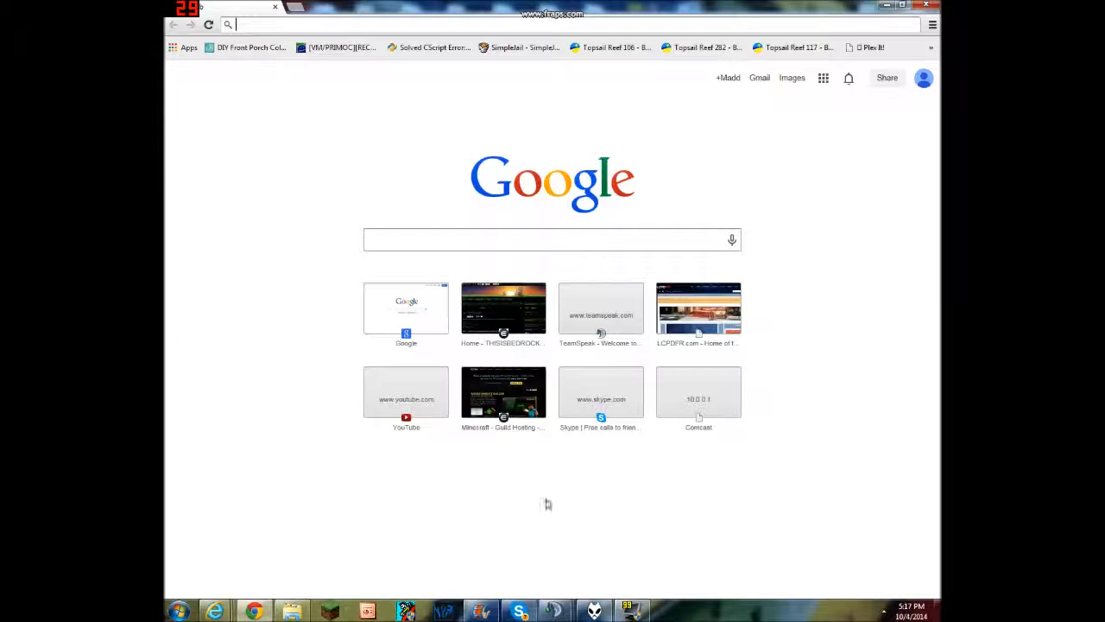
mouse_move(363, 331)
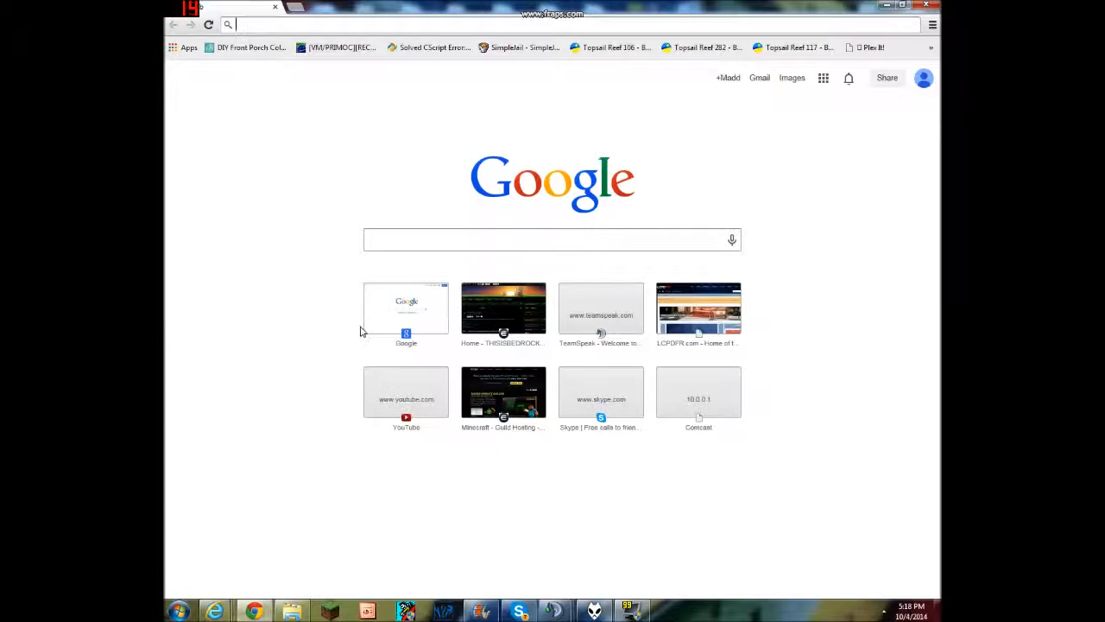
- Go to the thisisbedrockcraft.enjin.com server website from the new tab shortcuts
click(504, 308)
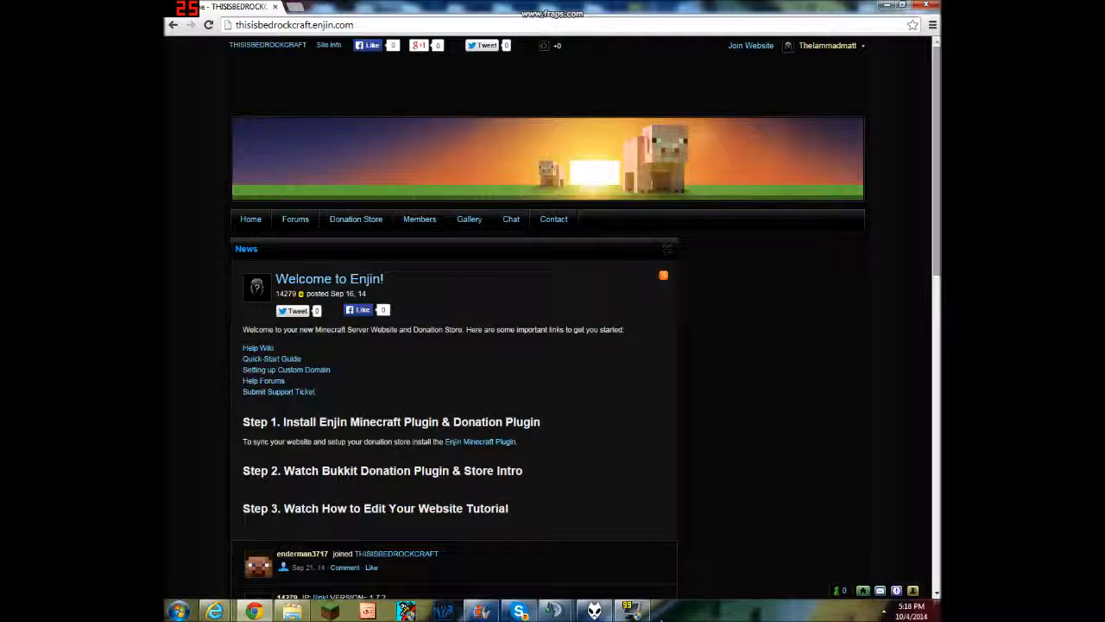
scroll(down, 3)
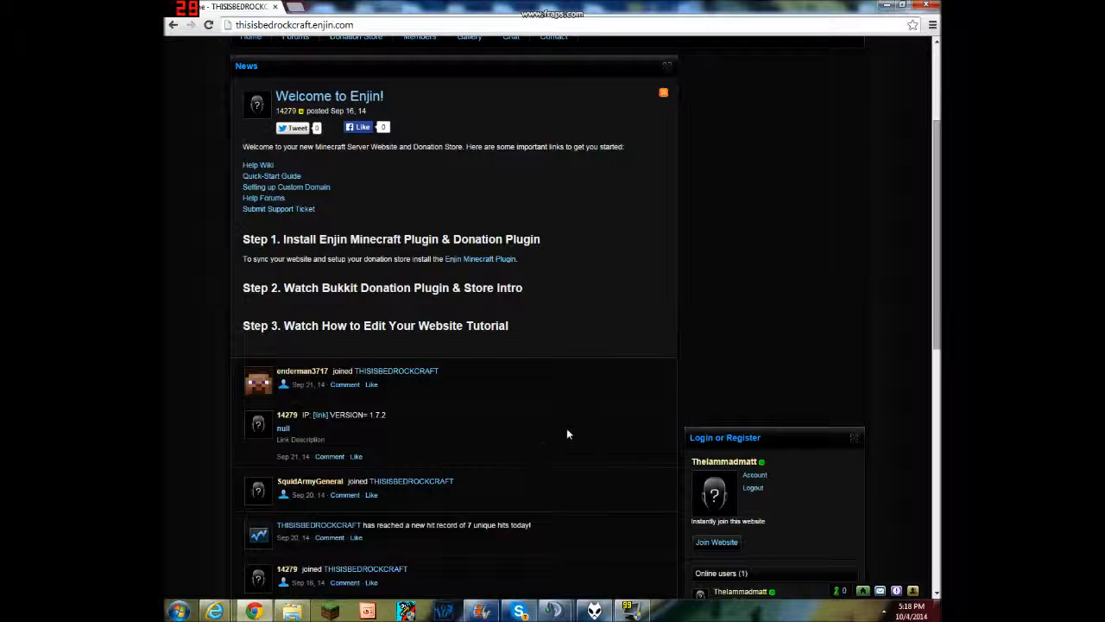
scroll(down, 3)
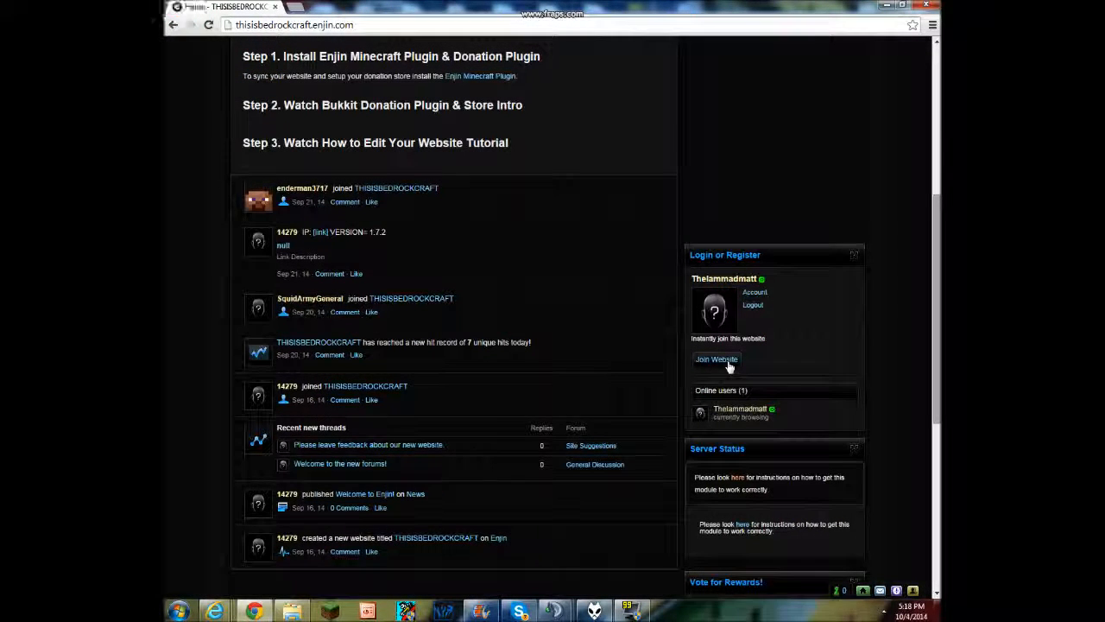
scroll(up, 3)
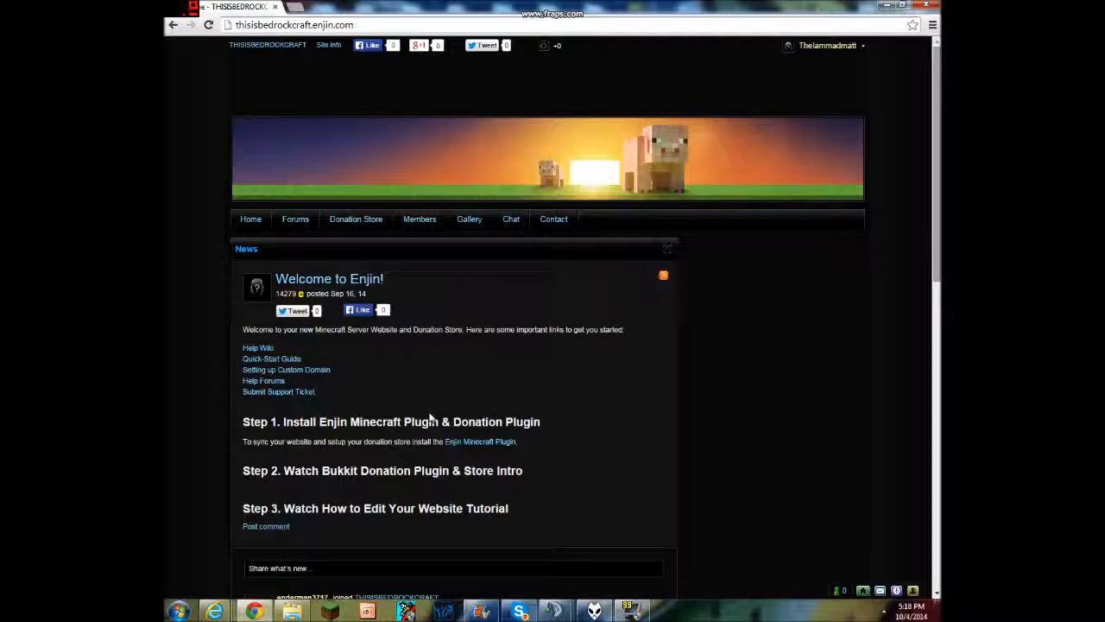
mouse_move(491, 336)
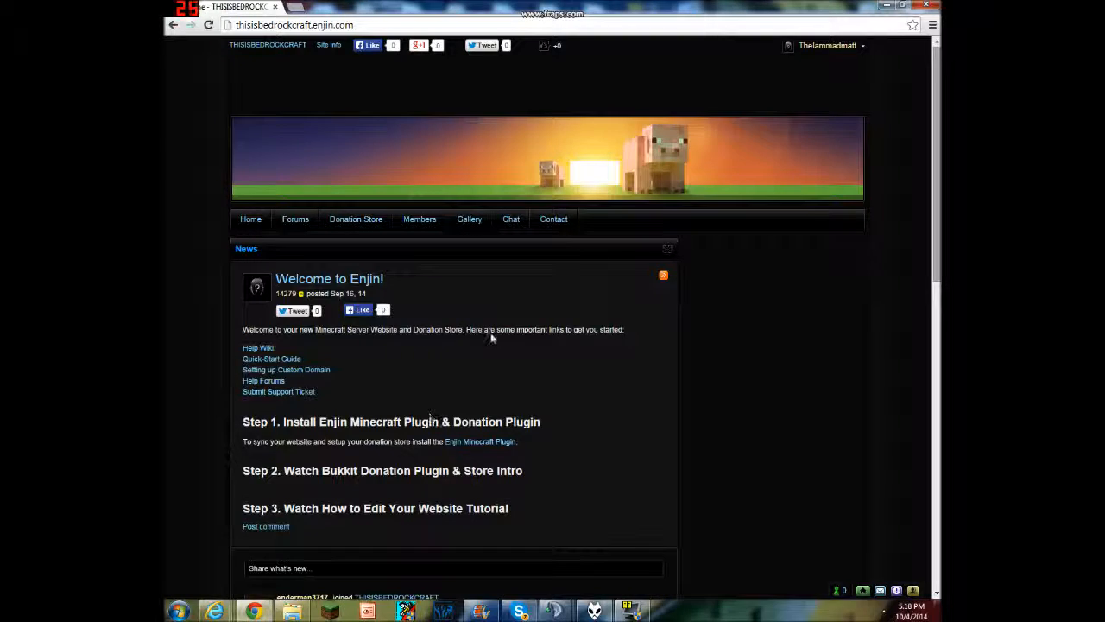
scroll(down, 3)
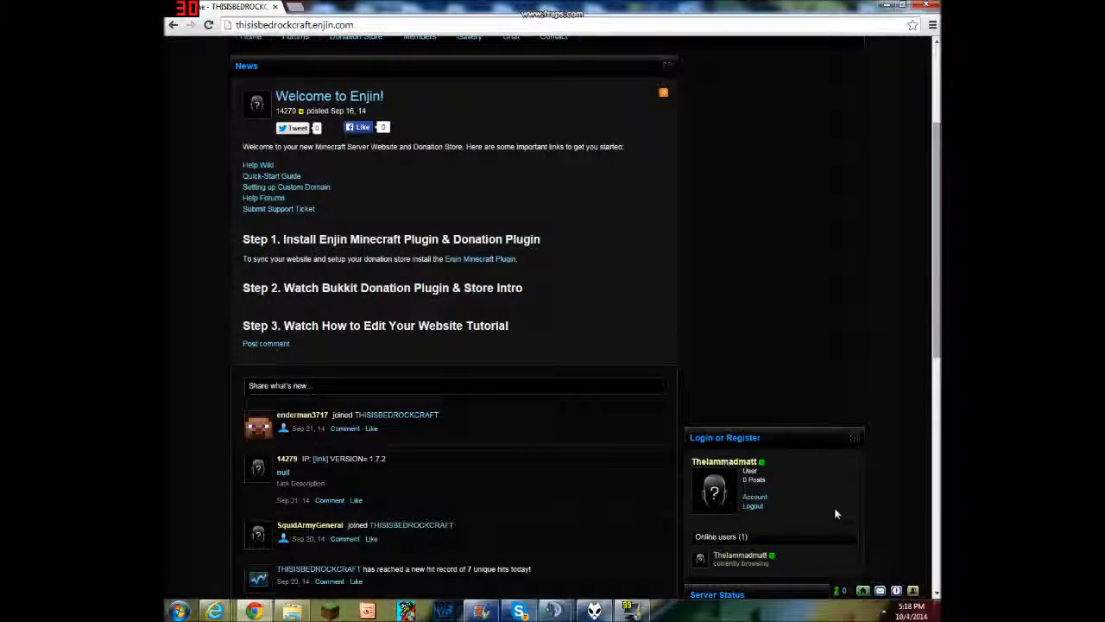
click(825, 45)
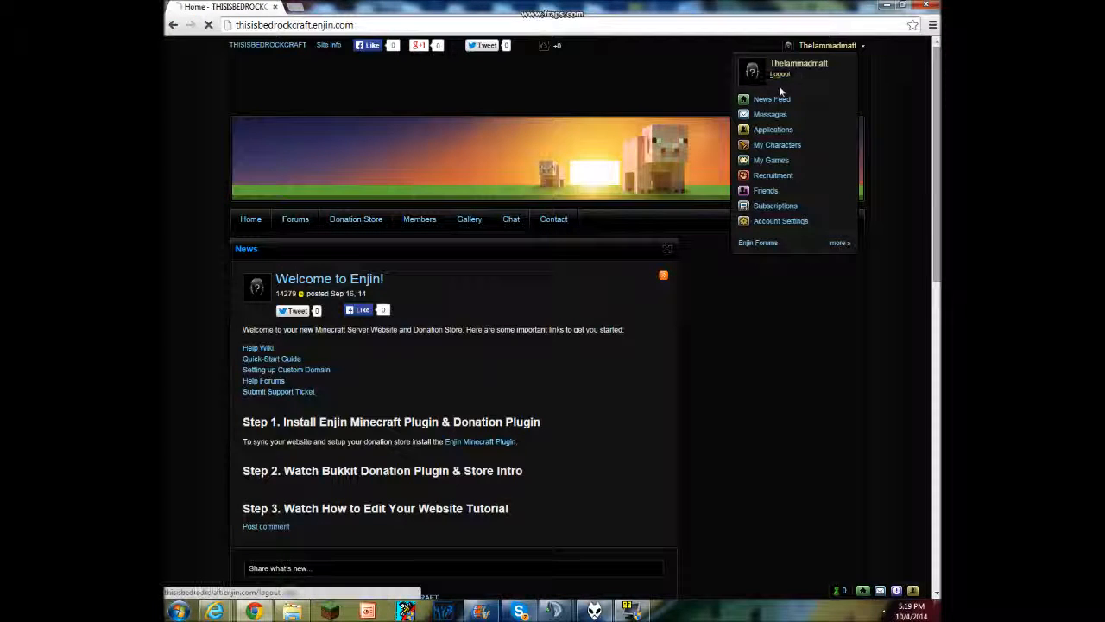
- Log out, sign back in with the saved email, and view the newly joined Thelammadmatt profile
click(780, 72)
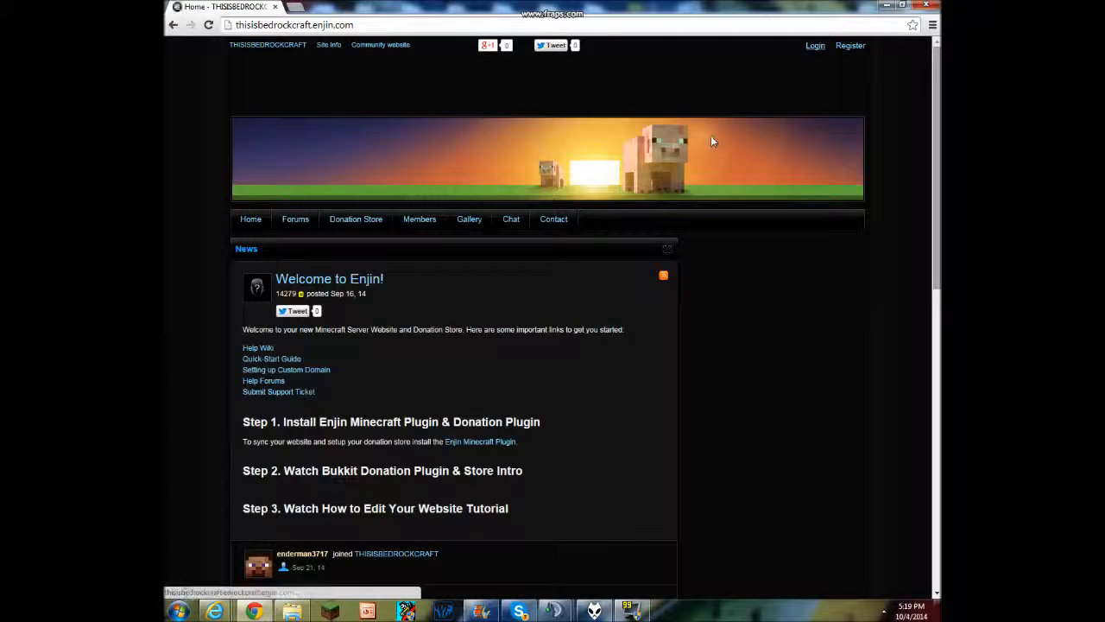
click(815, 45)
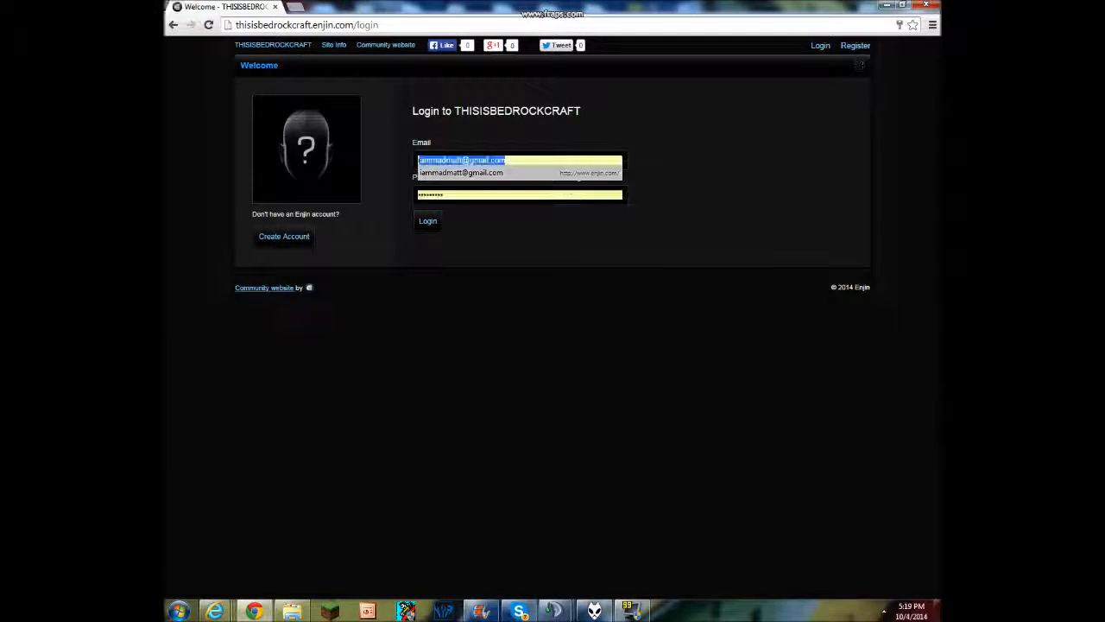
click(429, 221)
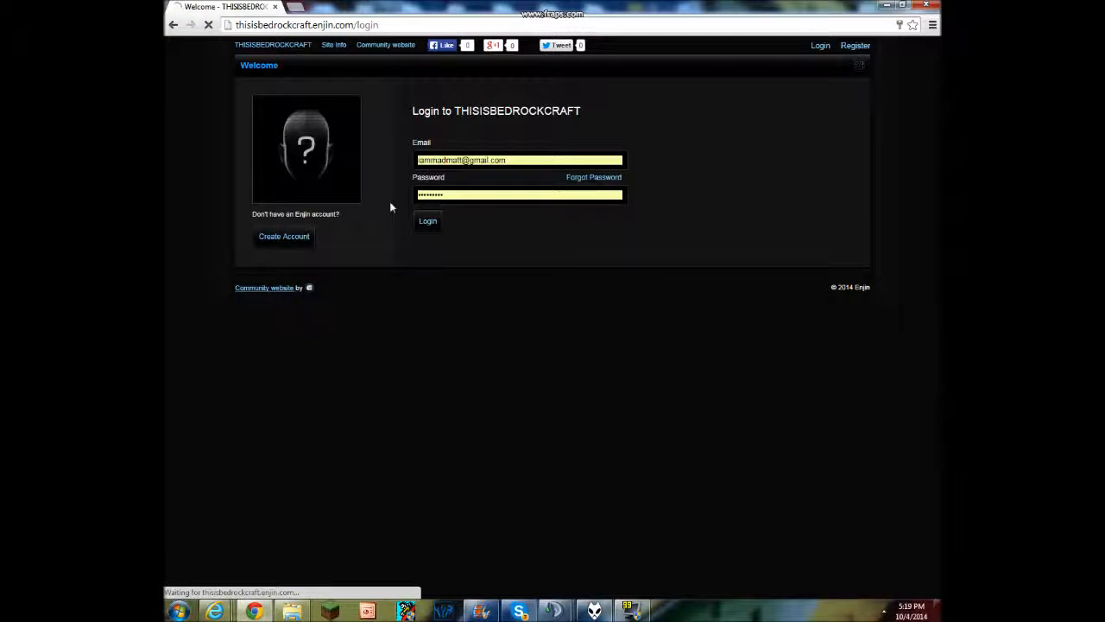
click(429, 221)
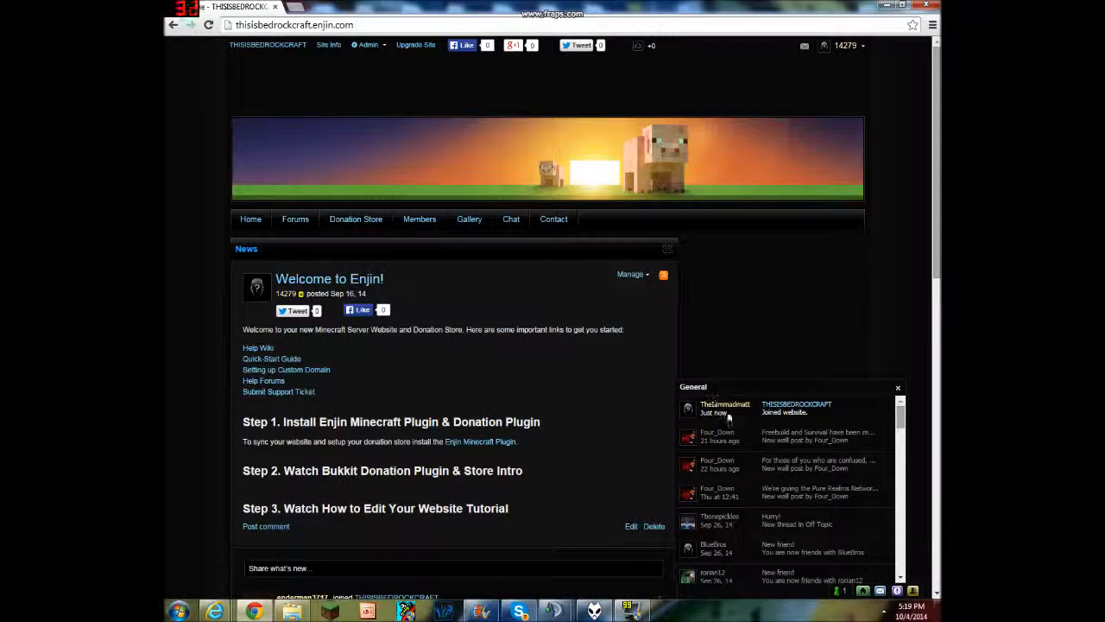
click(723, 404)
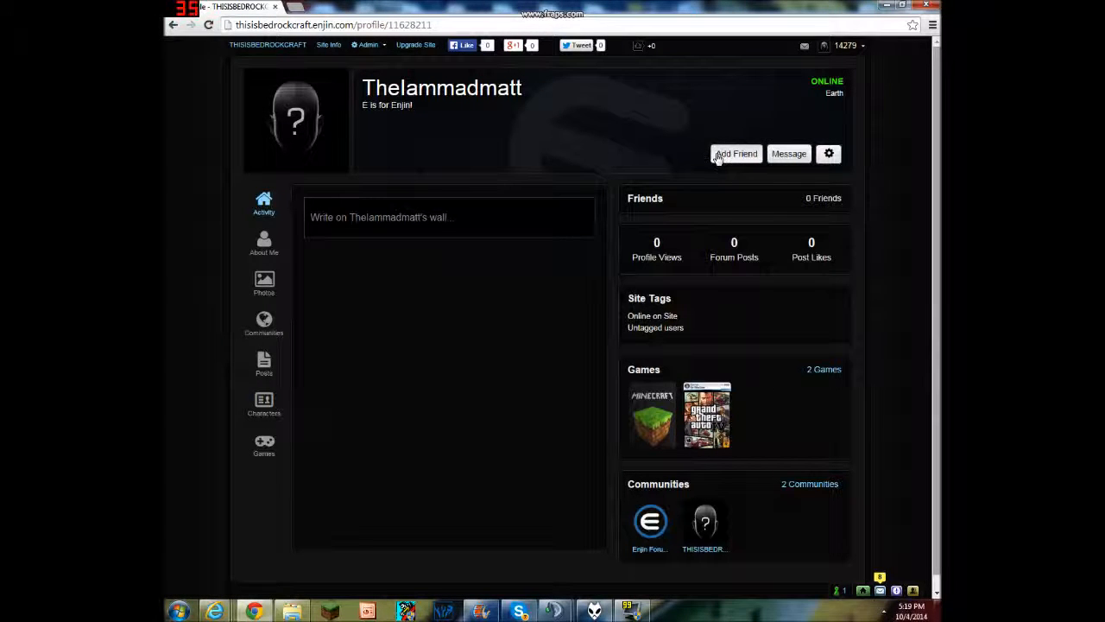
click(736, 152)
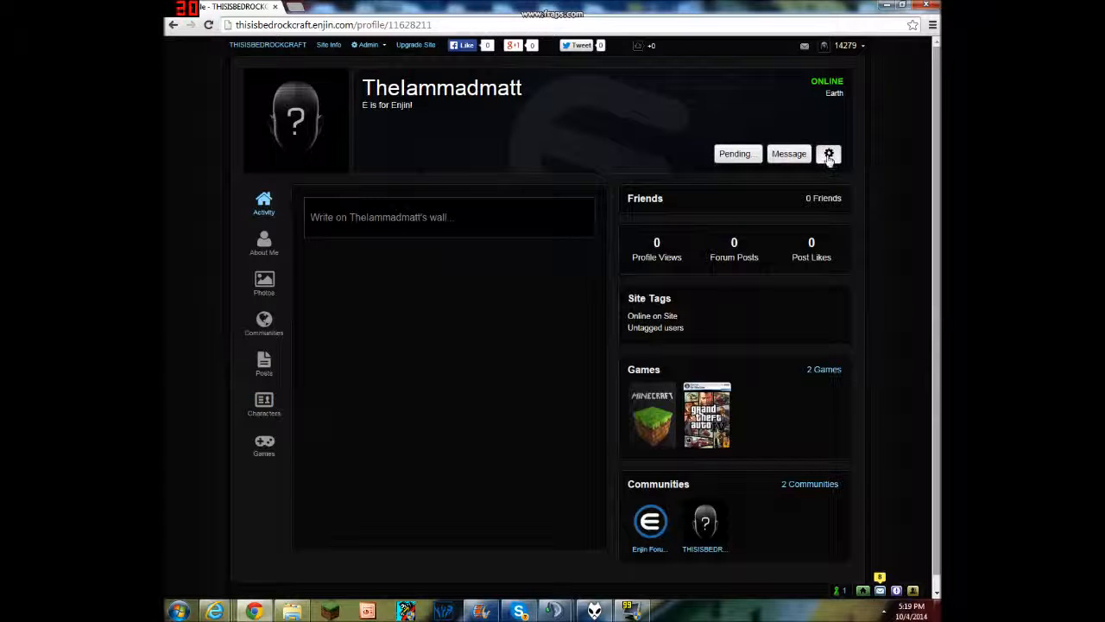
click(829, 153)
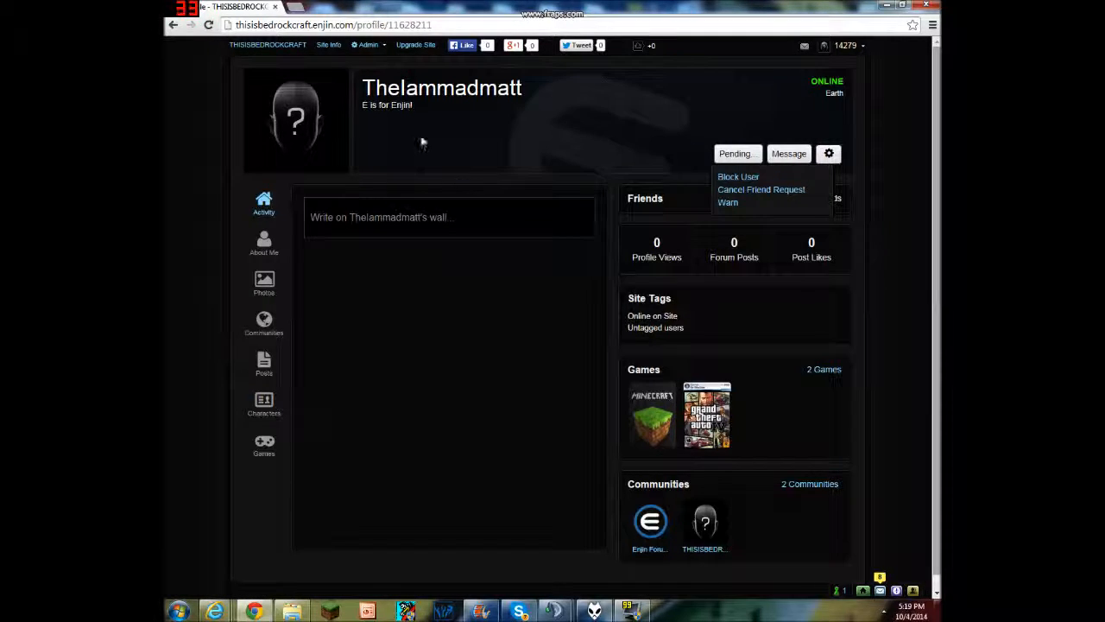
click(368, 45)
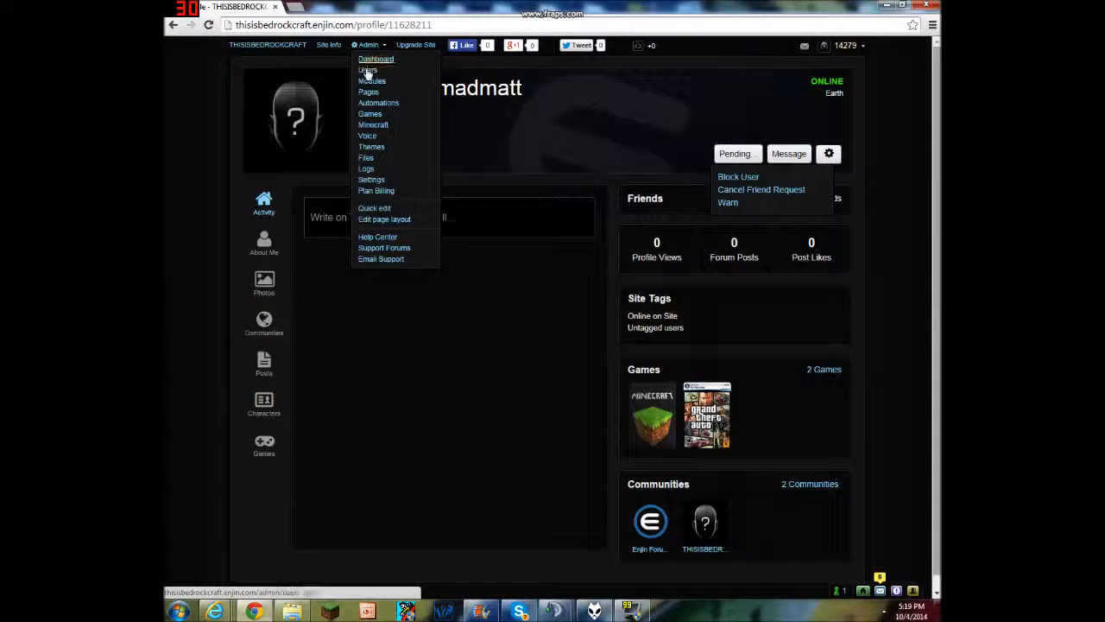
click(377, 59)
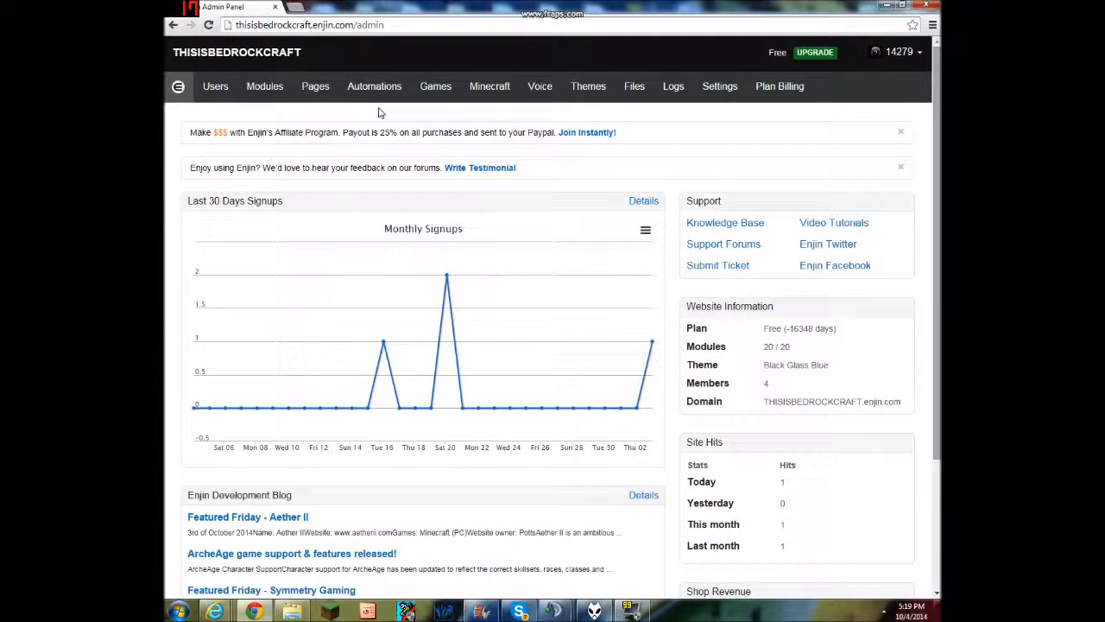
mouse_move(647, 346)
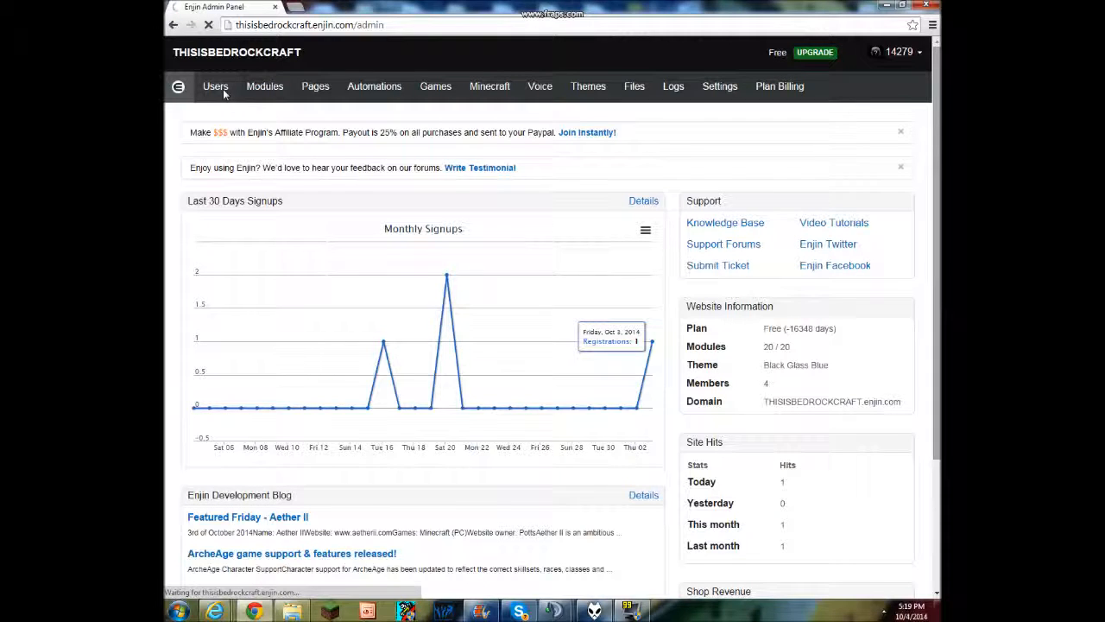
click(214, 87)
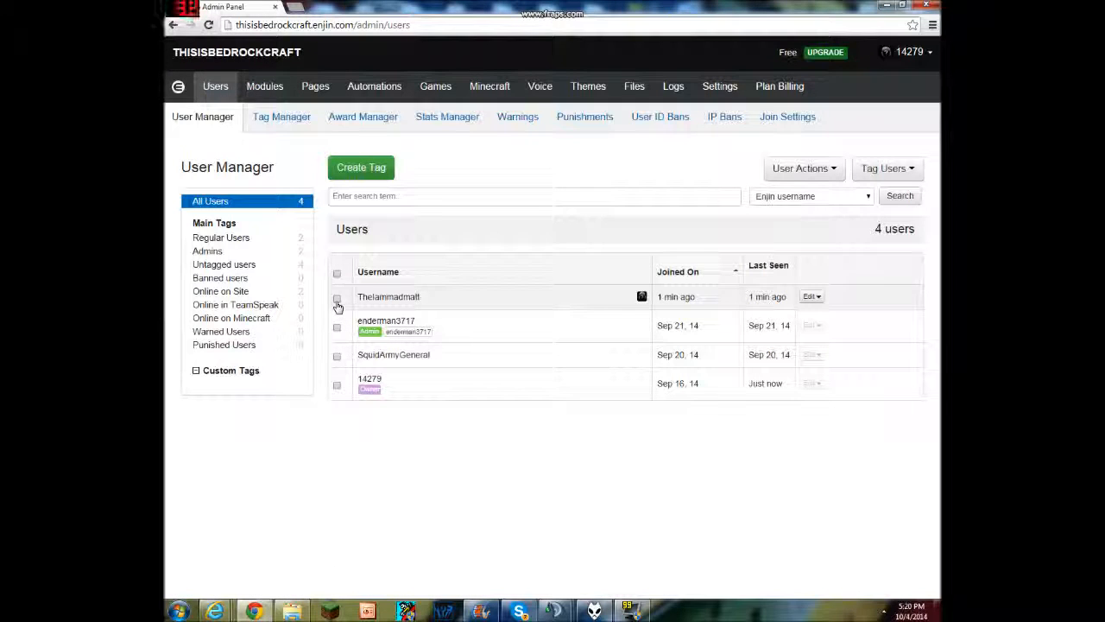
click(337, 297)
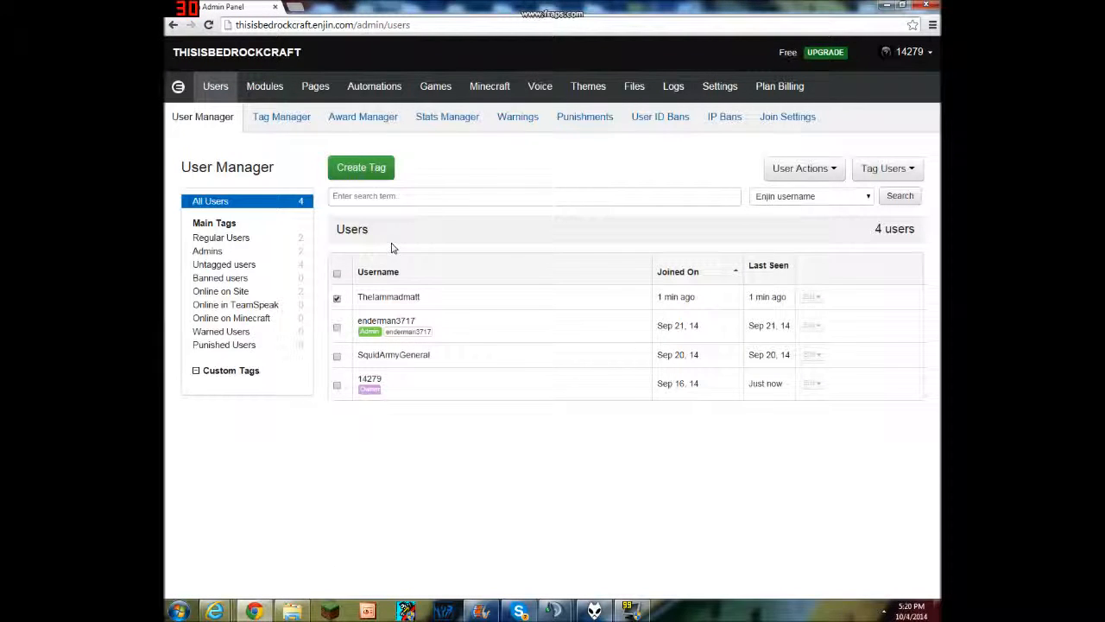
mouse_move(708, 297)
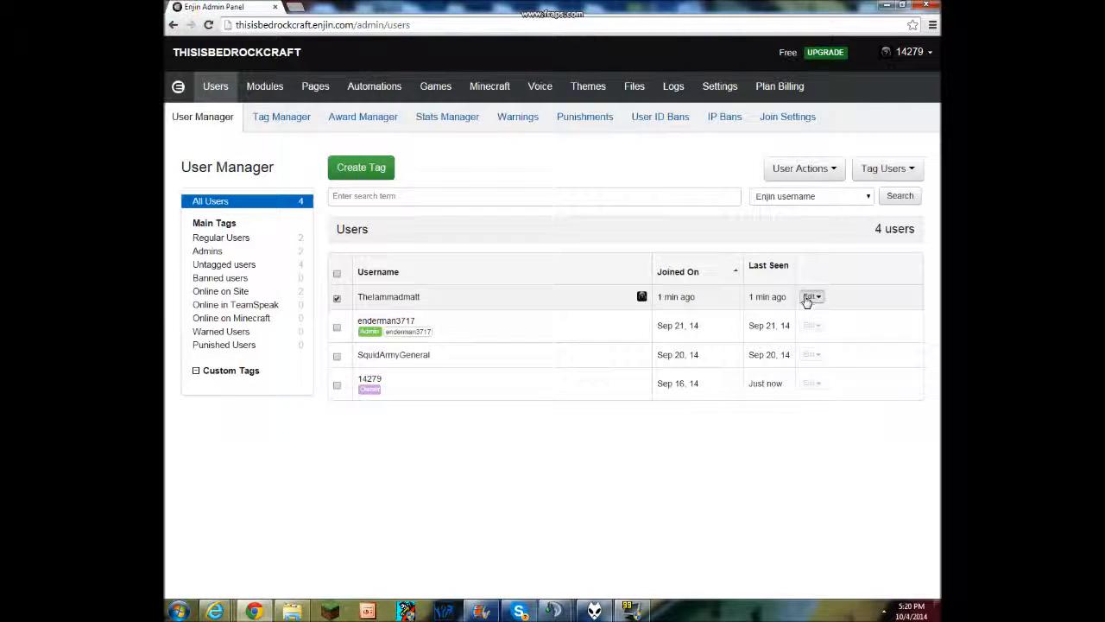
click(810, 297)
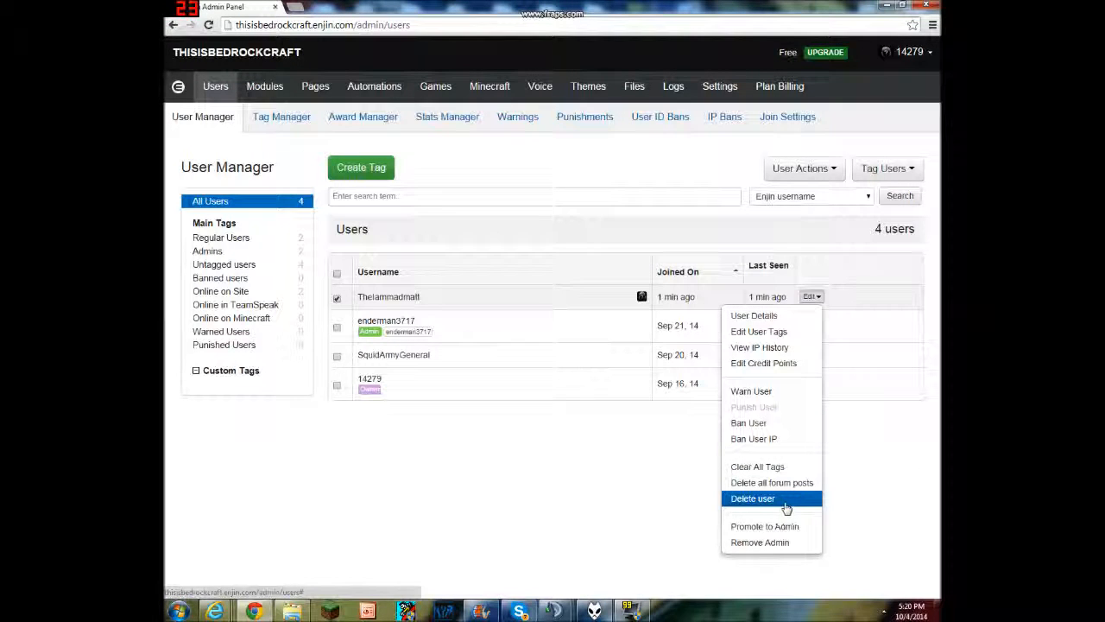
mouse_move(763, 525)
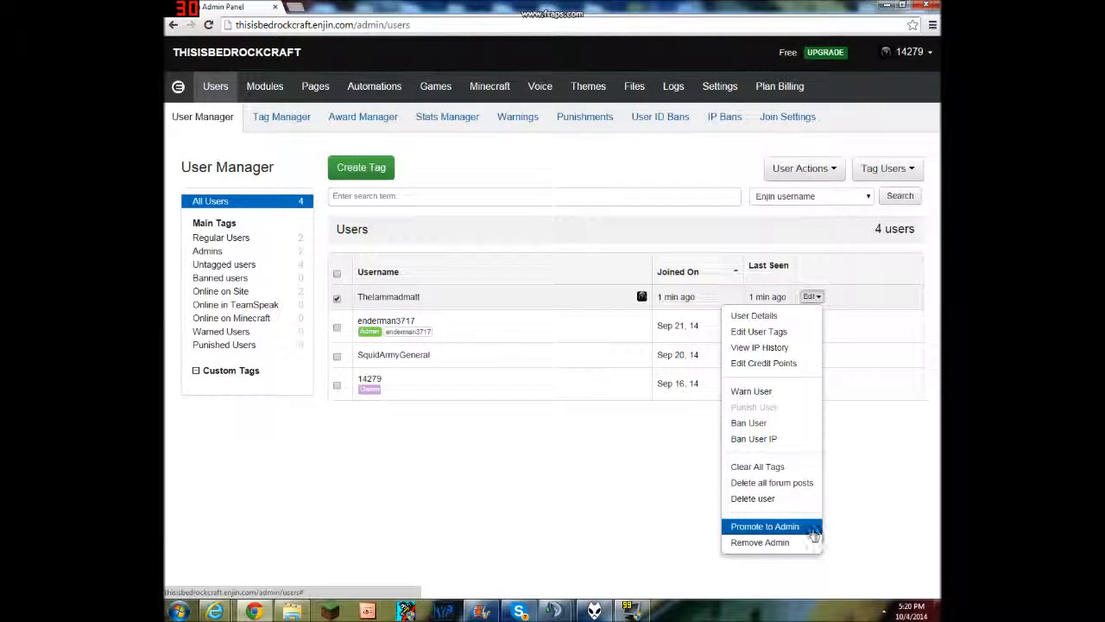
click(763, 525)
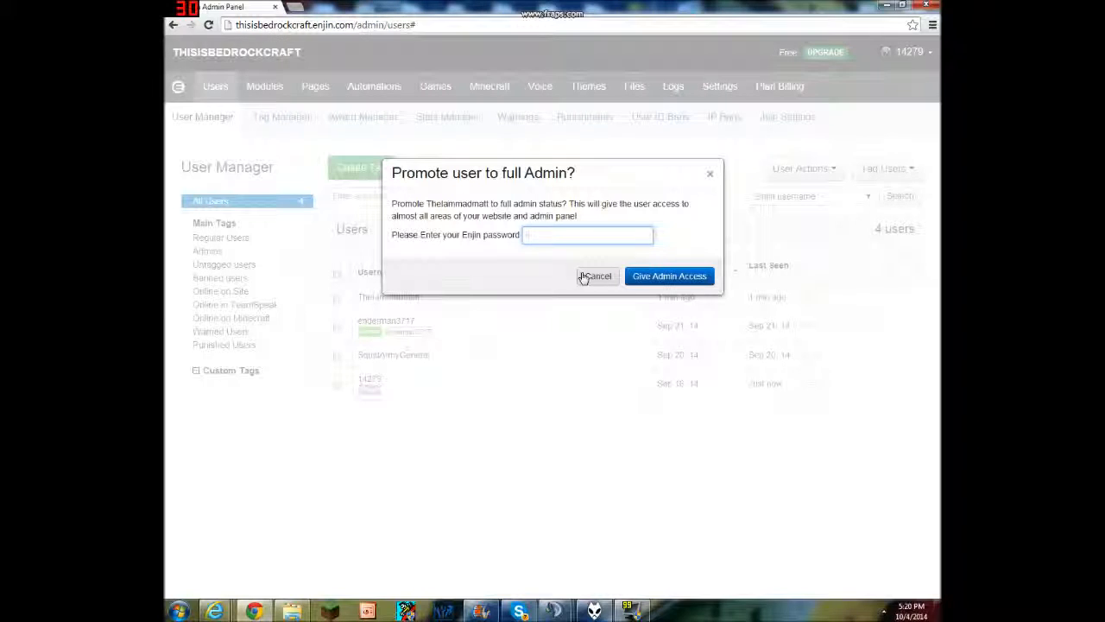
text(••••••)
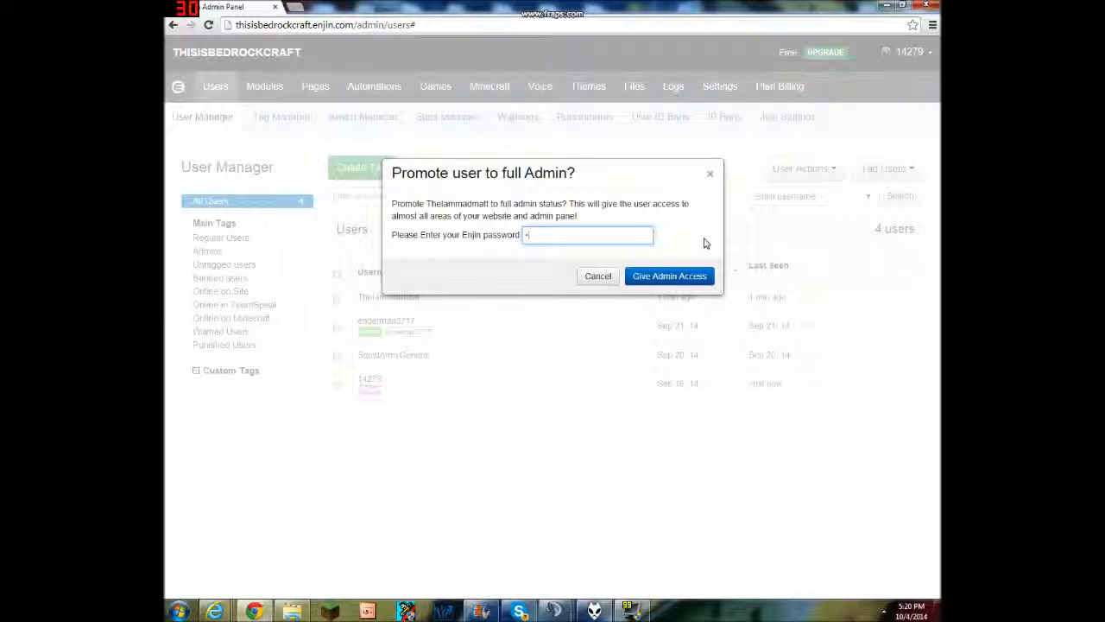
text(••••••)
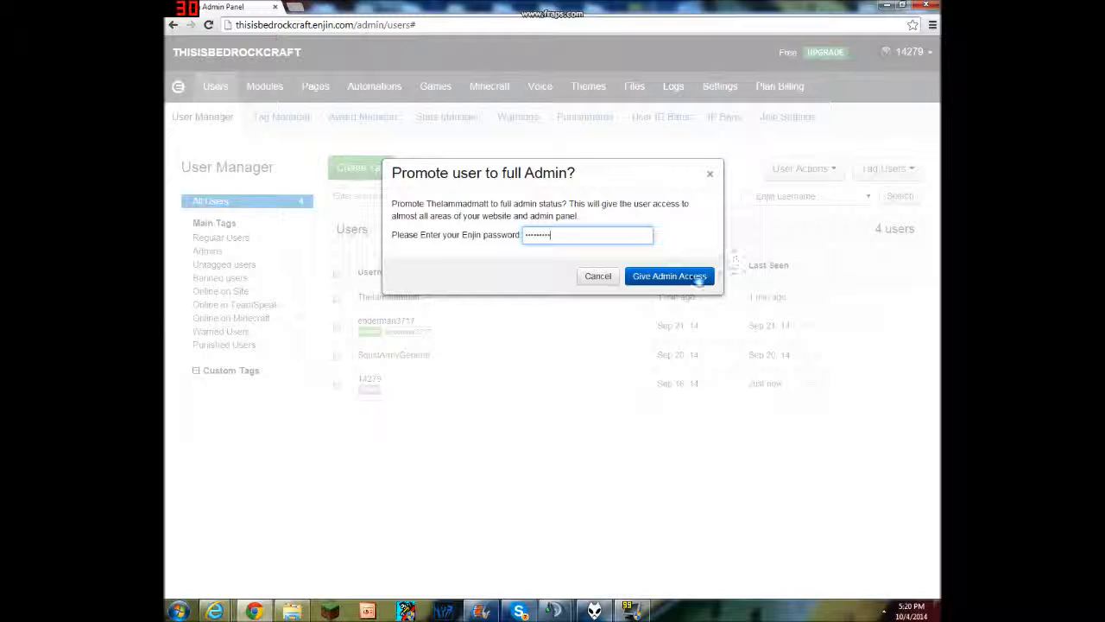
click(670, 276)
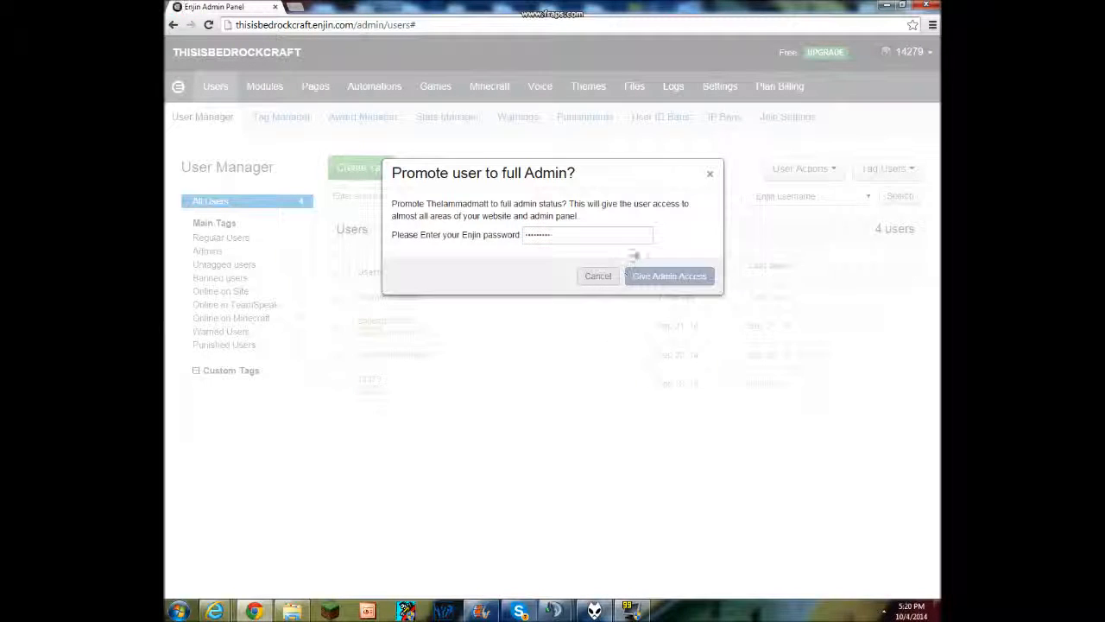
click(670, 276)
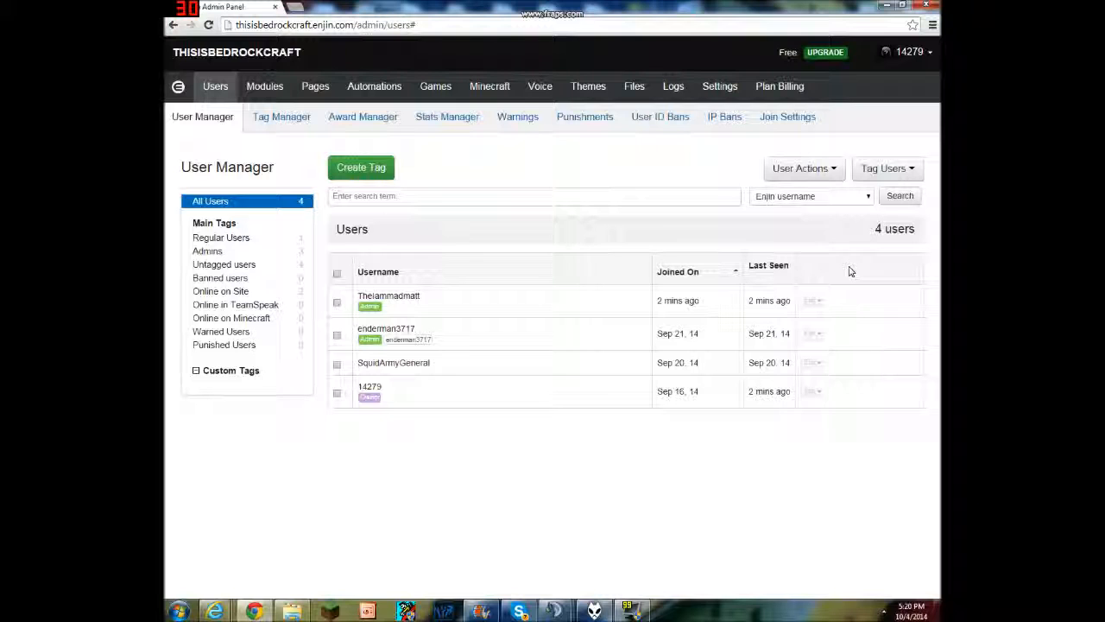
click(812, 300)
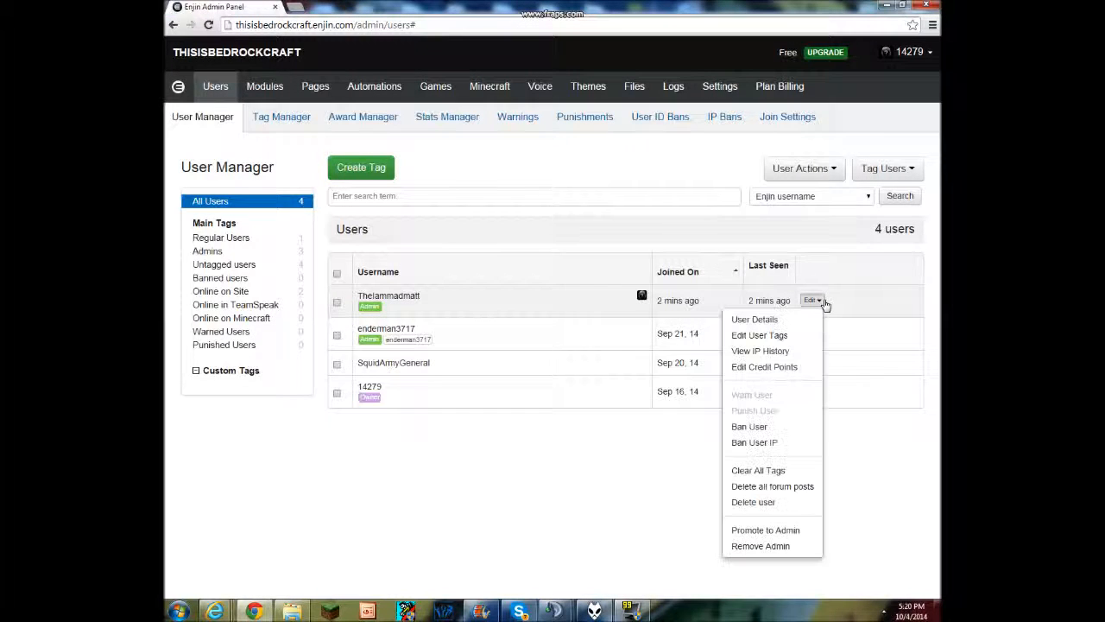
click(812, 301)
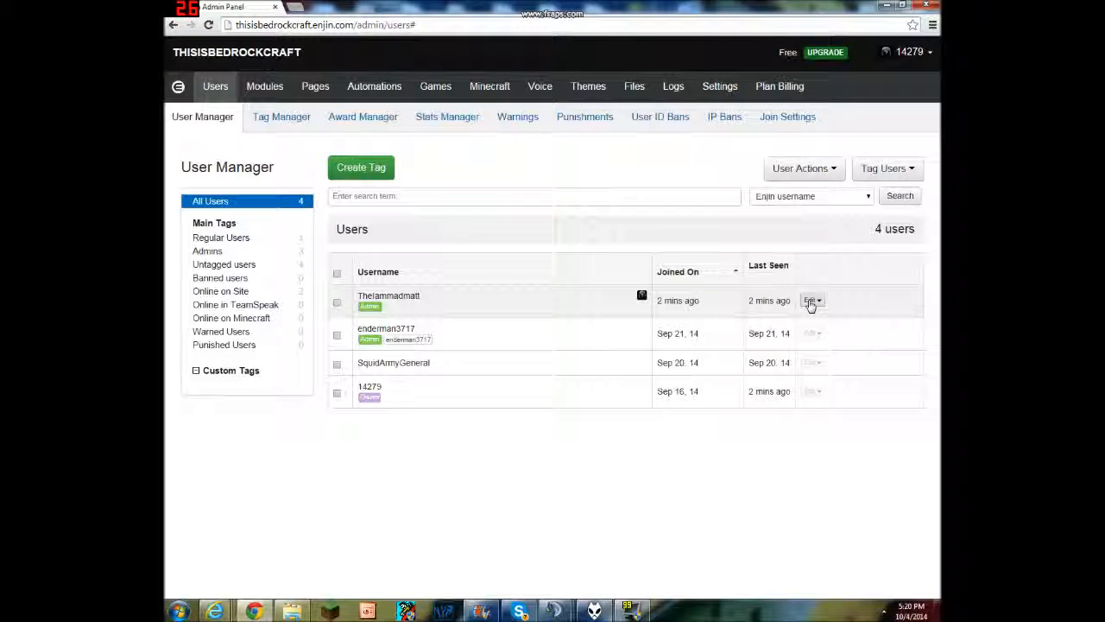